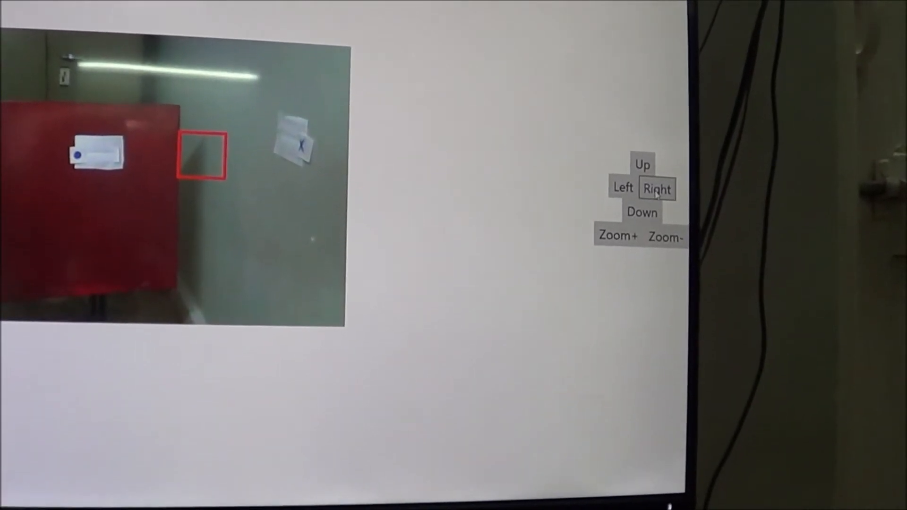
Pan the target box right off the red cabinet along the wall to the X paper's edge
{"action": "left_click", "coordinate": [656, 188]}
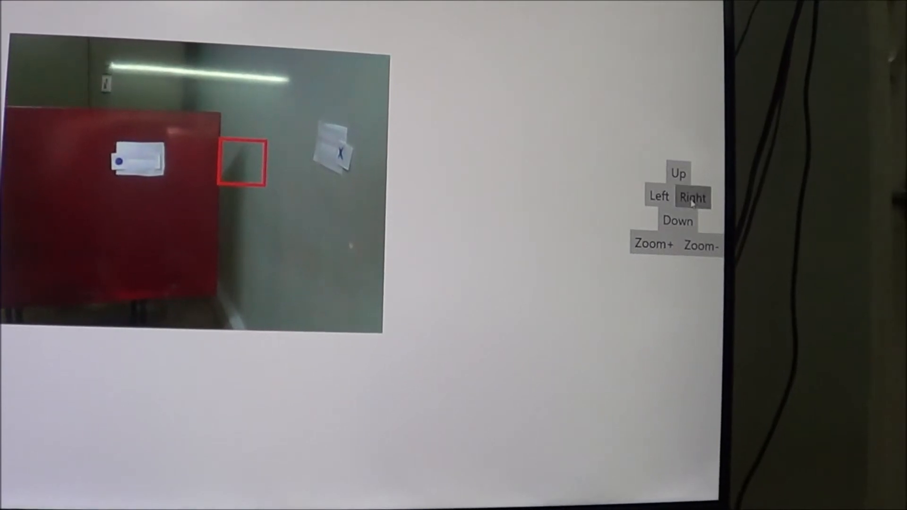
{"action": "left_click", "coordinate": [693, 197]}
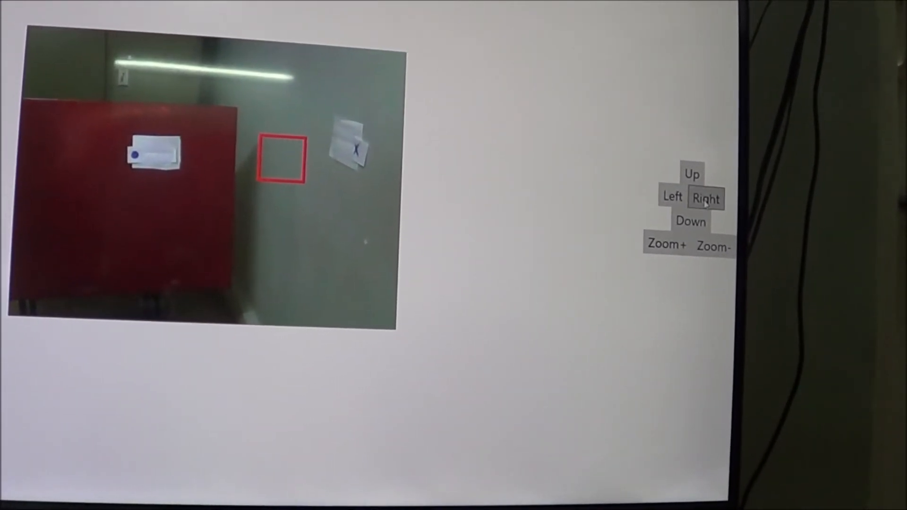
{"action": "left_click", "coordinate": [705, 198]}
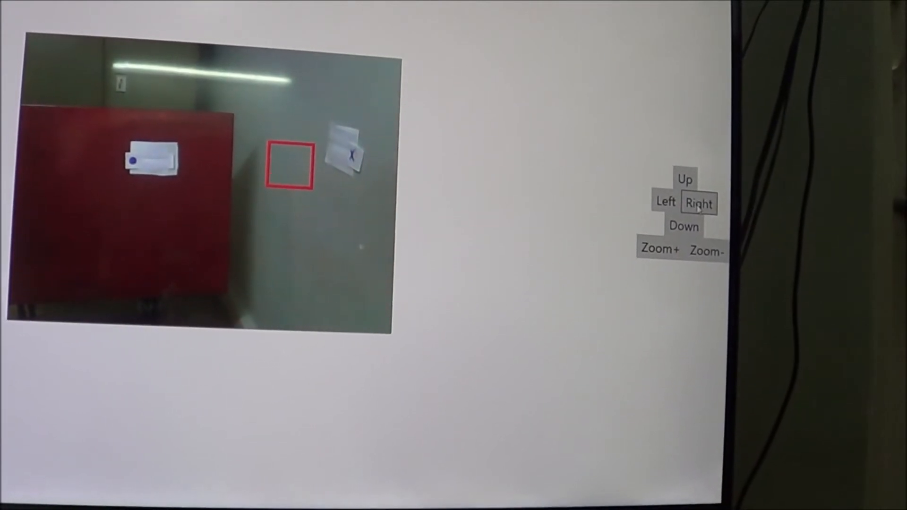
{"action": "left_click", "coordinate": [698, 203]}
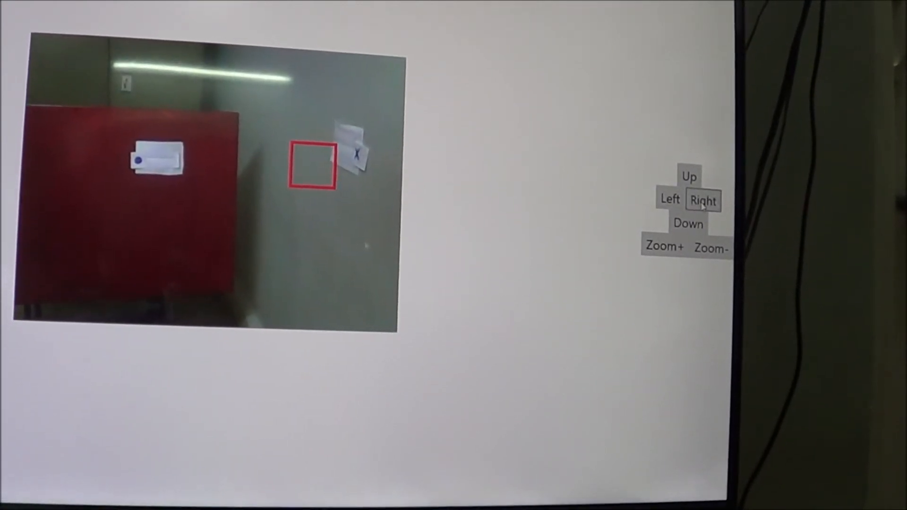
{"action": "left_click", "coordinate": [665, 242]}
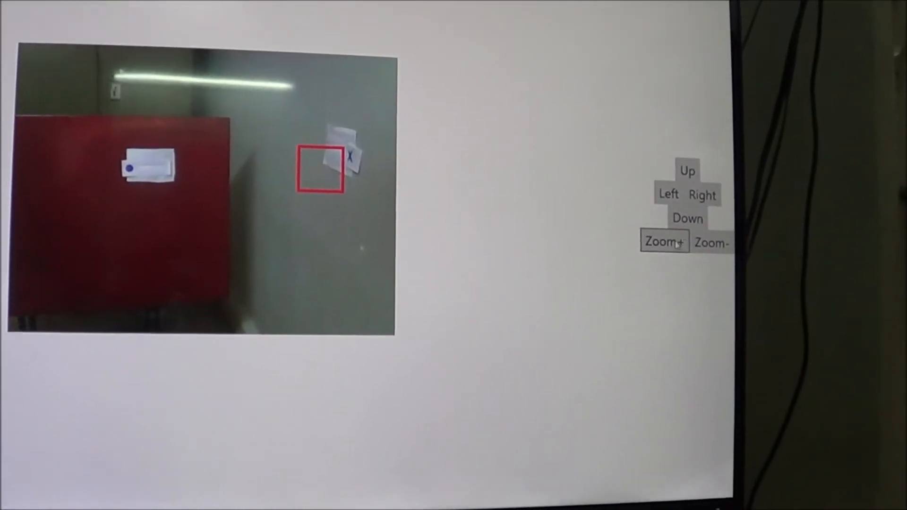
Shift the target box right and zoom until it frames the X mark squarely
{"action": "left_click", "coordinate": [717, 176]}
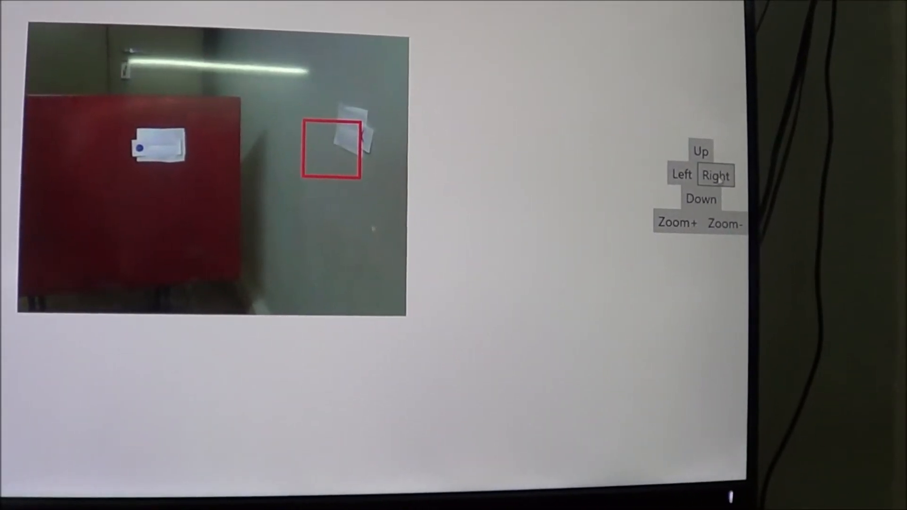
{"action": "left_click", "coordinate": [680, 223]}
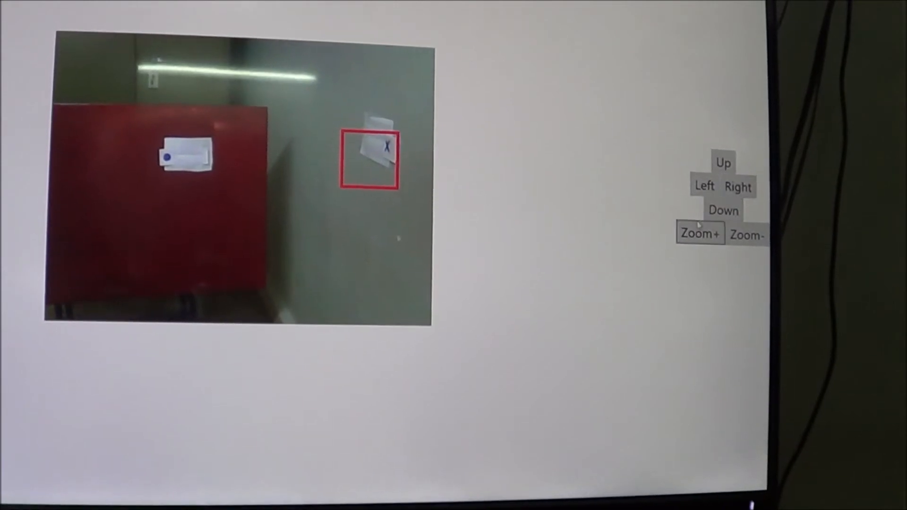
{"action": "left_click", "coordinate": [743, 196]}
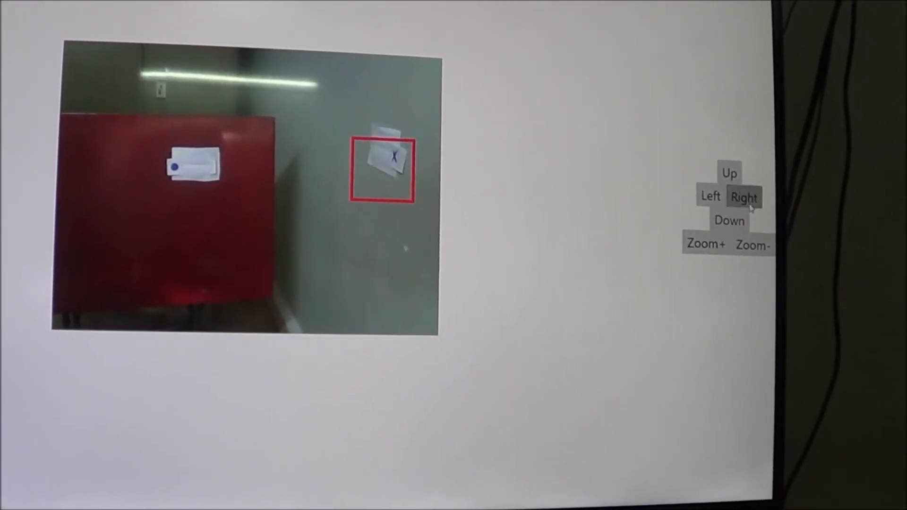